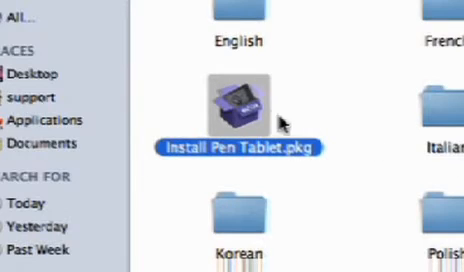
- Launch Install Pen Tablet.pkg from the mounted disk image to reach the installer's welcome screen
double_click(228, 110)
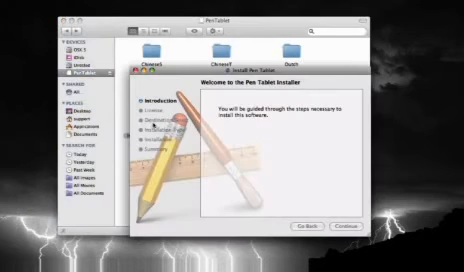